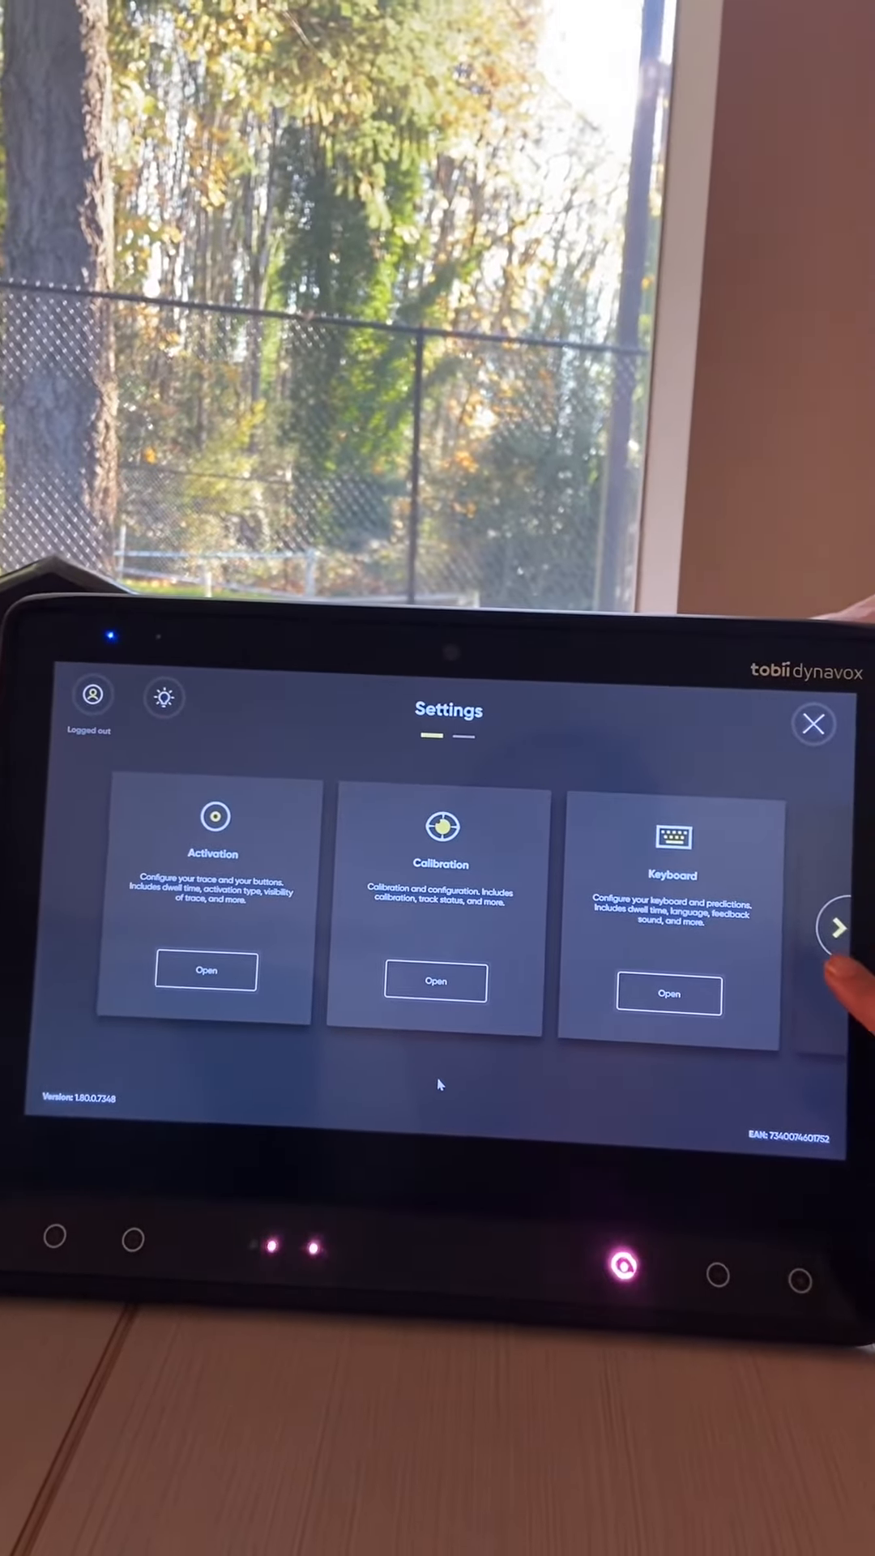
Advance to the second Settings page listing Customization, Device and General.
click(838, 930)
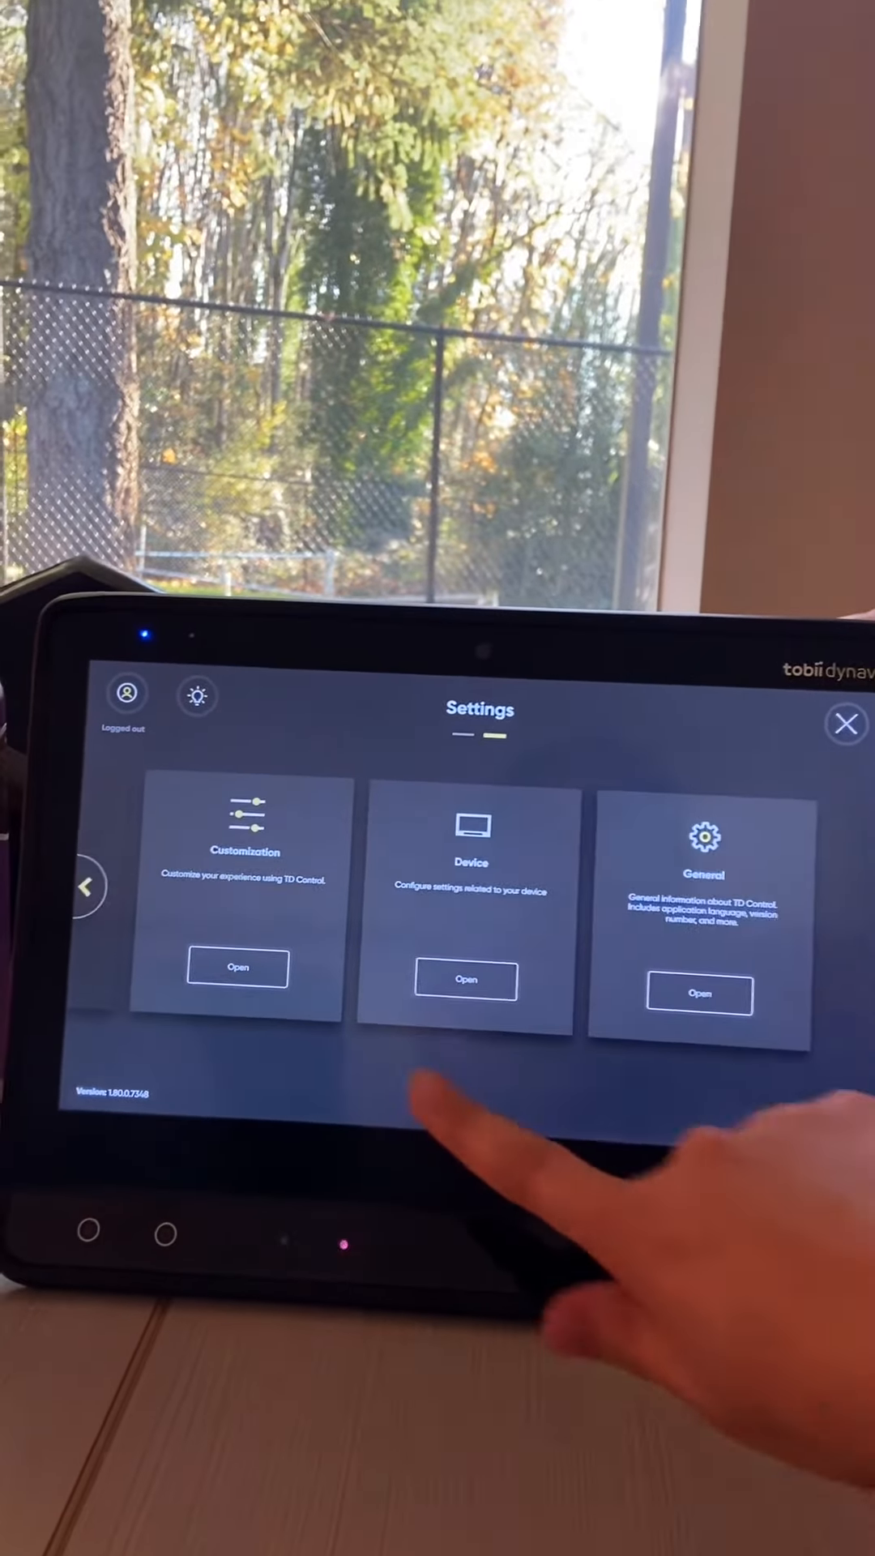
Enter Customization so the editable modes menu slots are shown.
click(237, 968)
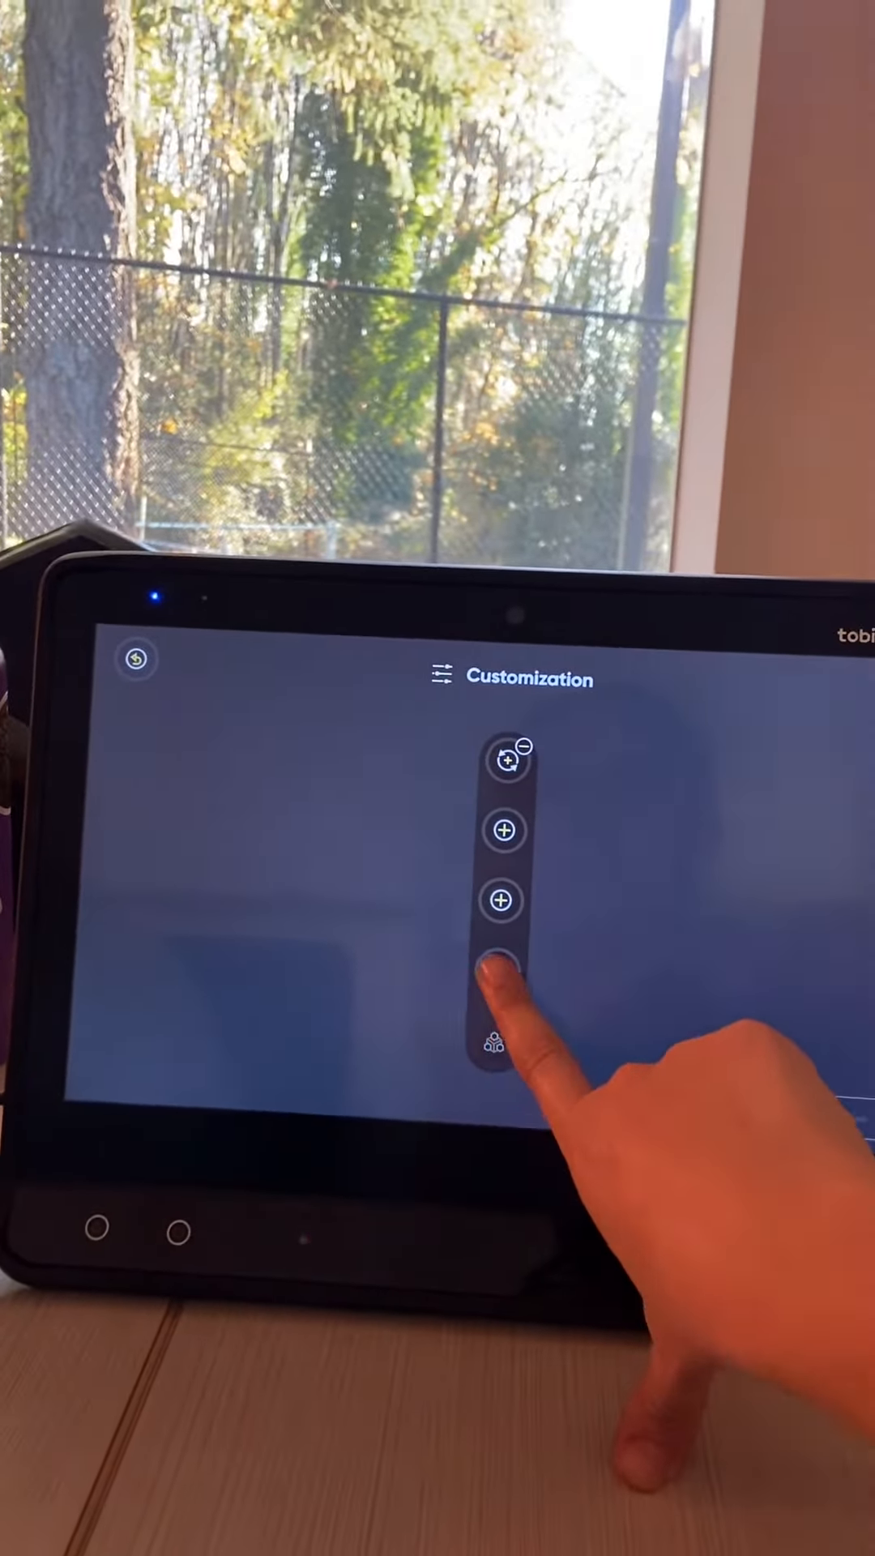
Fill the empty modes-menu slot with a Repeat Click button via the Add Button dialog.
click(501, 982)
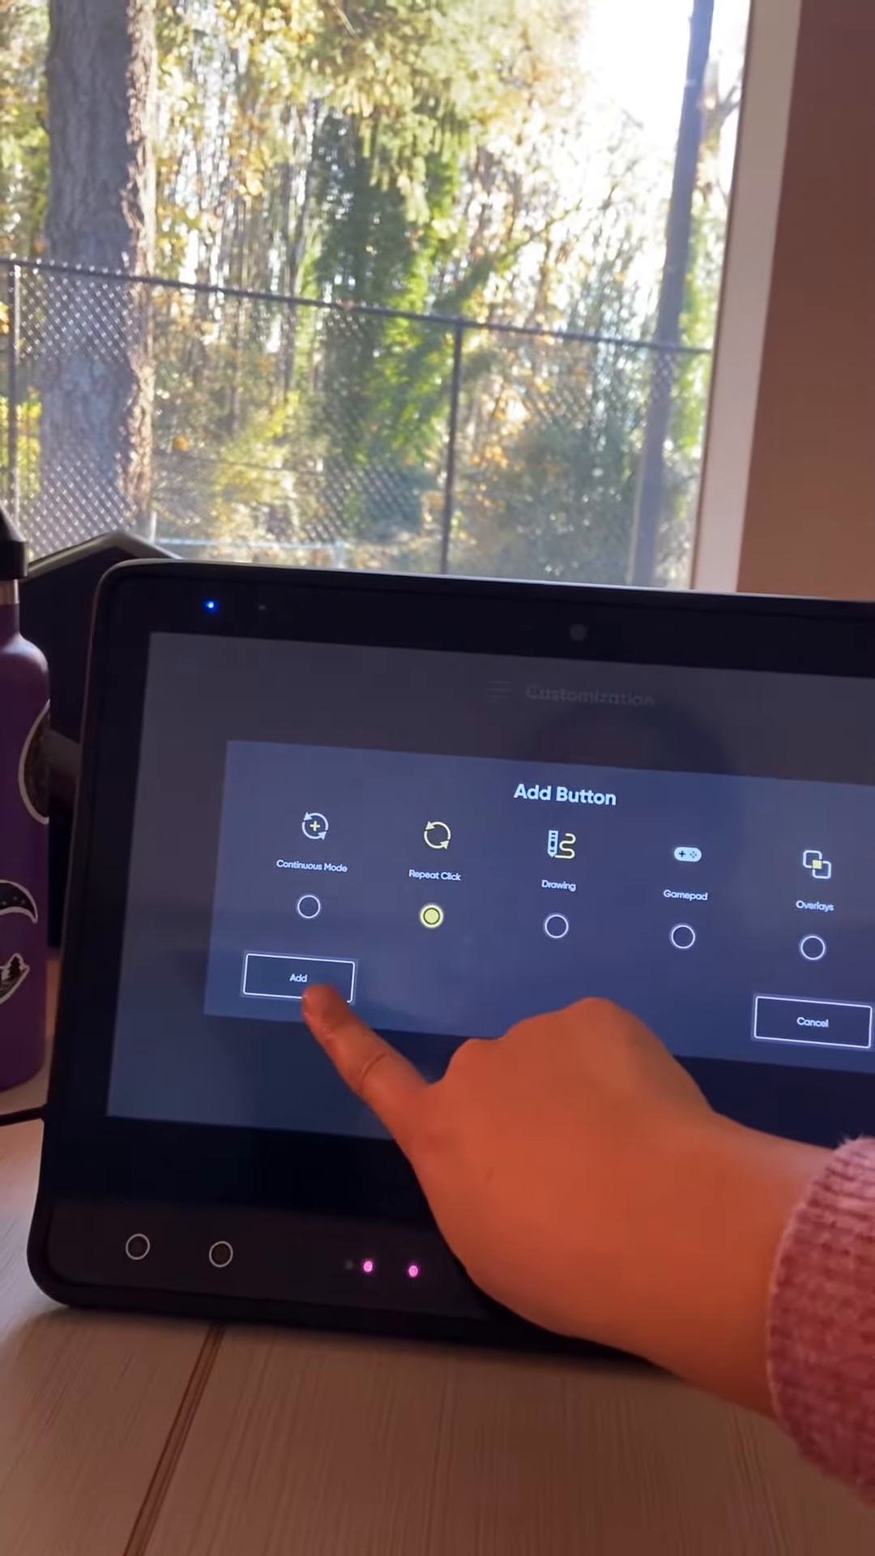
click(297, 979)
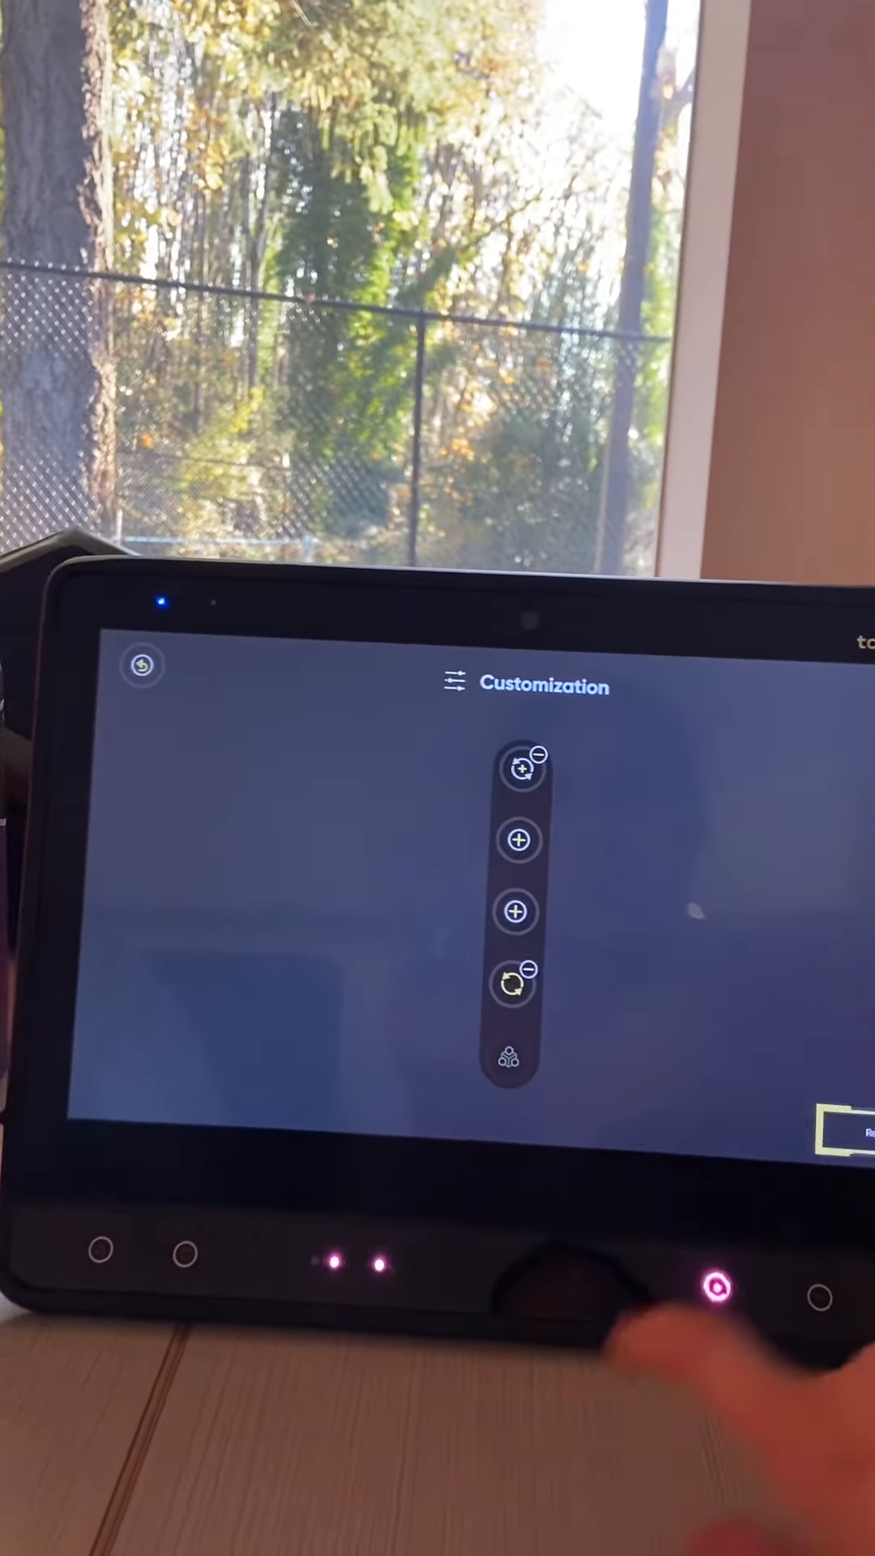